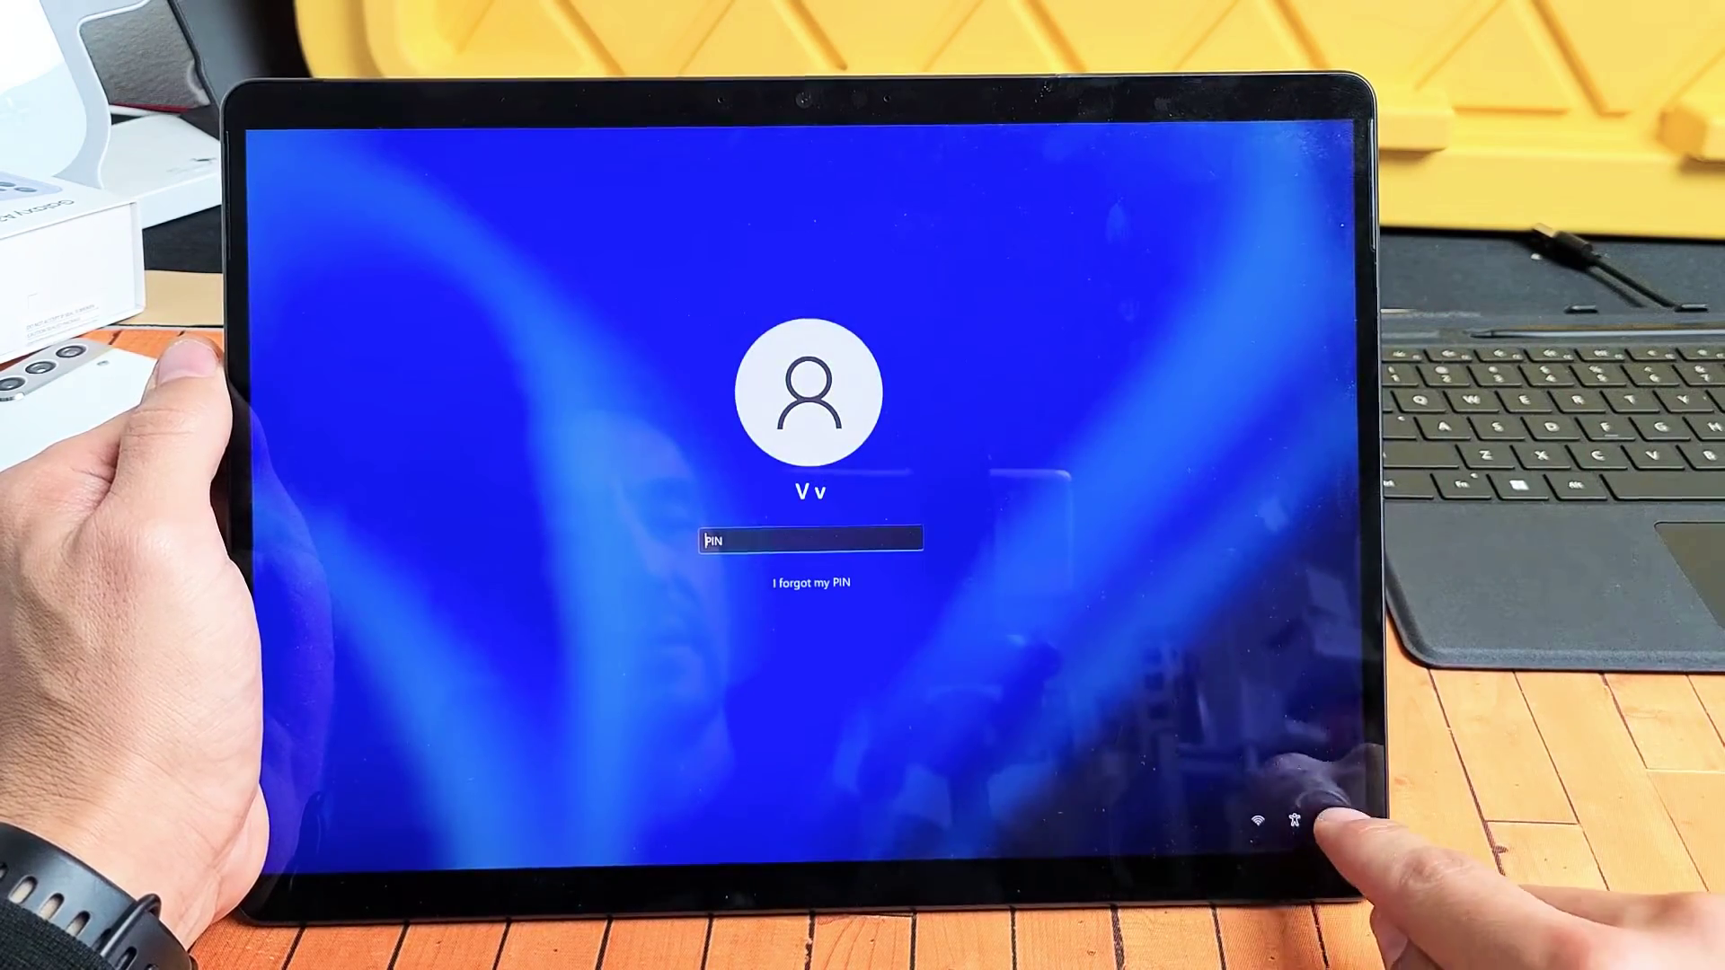
# Step: Reveal the power menu with Sleep, Shut down and Restart from the sign-in screen's power icon
pyautogui.click(1330, 845)
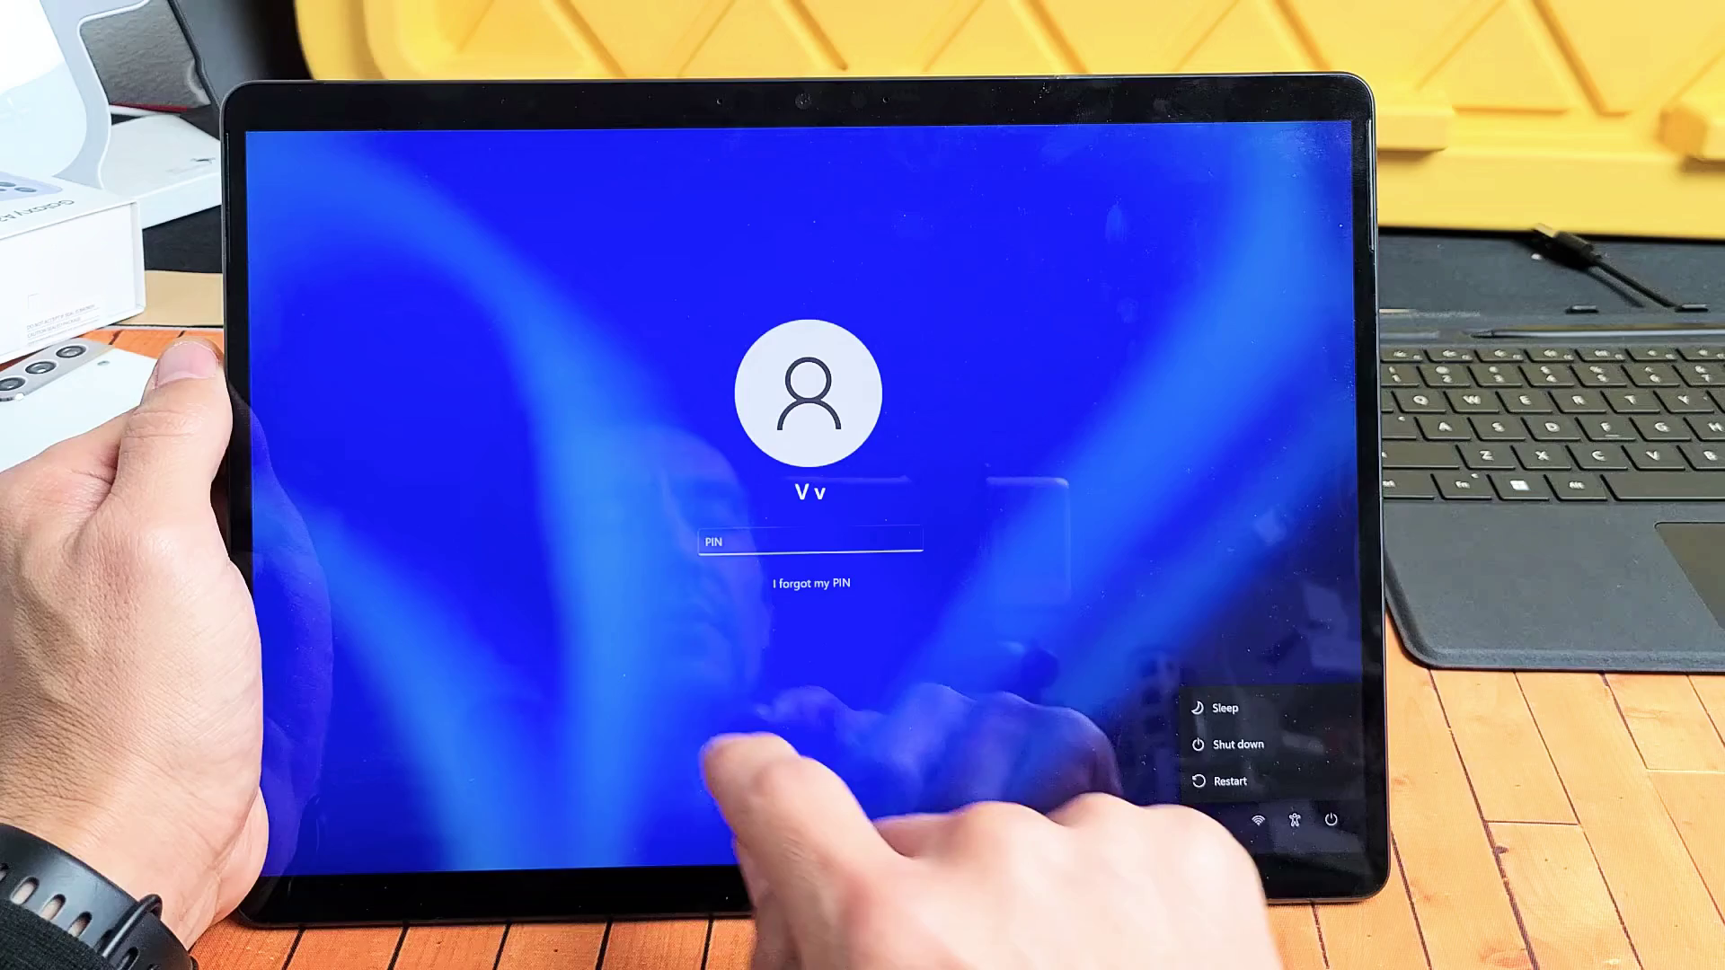